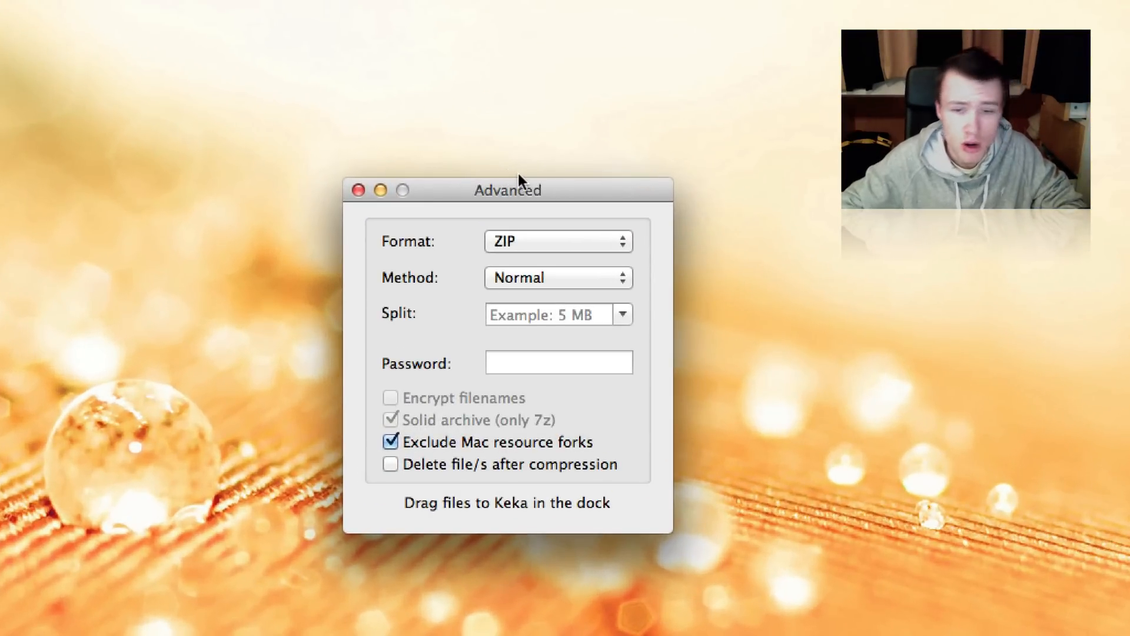
{"action": "mouse_move", "coordinate": [540, 186]}
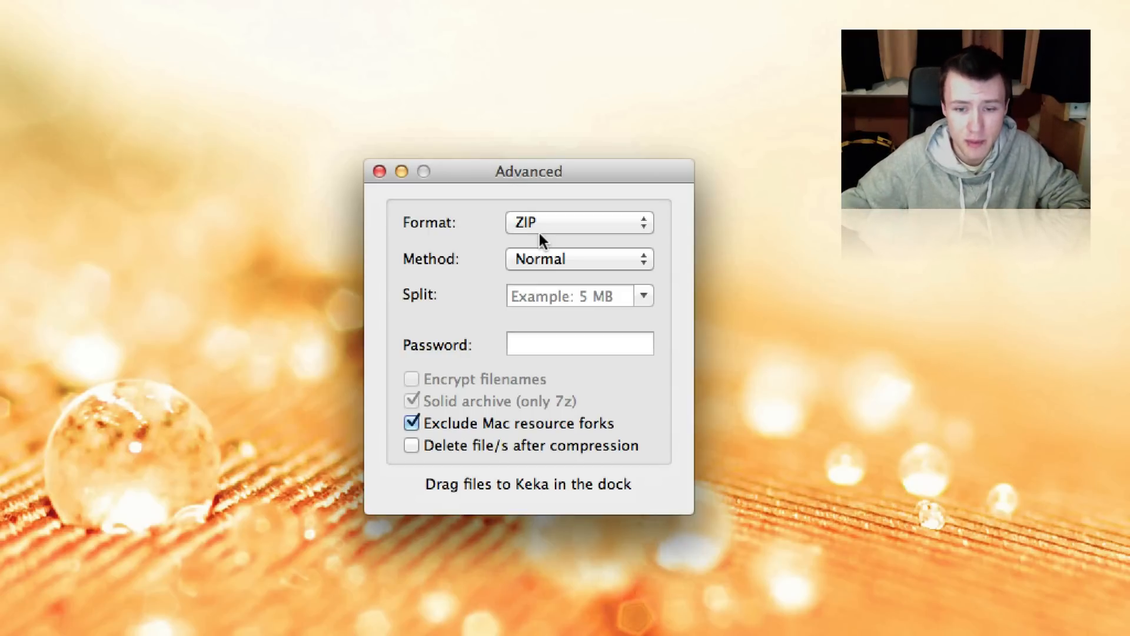
Switch Keka's archive format from ZIP to 7Z
{"action": "left_click", "coordinate": [577, 222]}
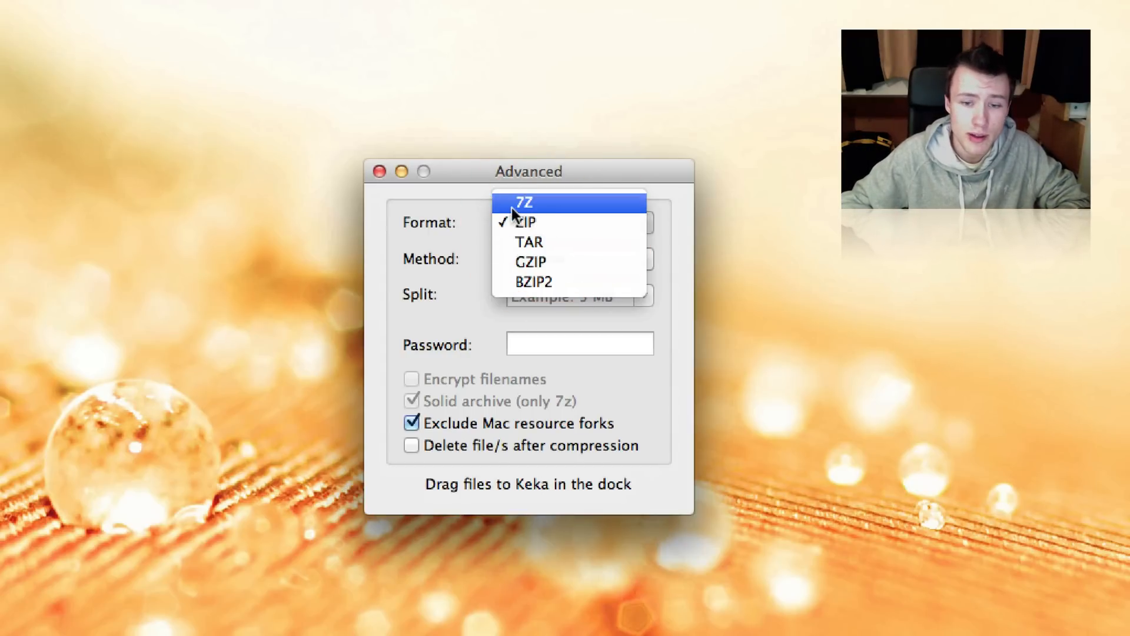
{"action": "left_click", "coordinate": [526, 202]}
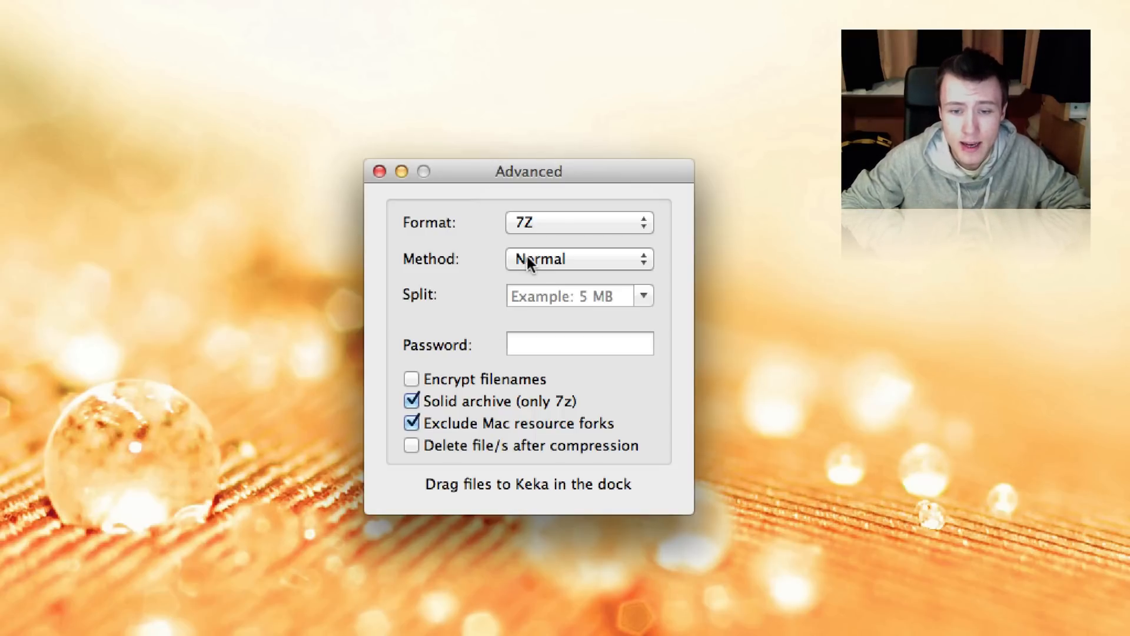
{"action": "left_click", "coordinate": [578, 259]}
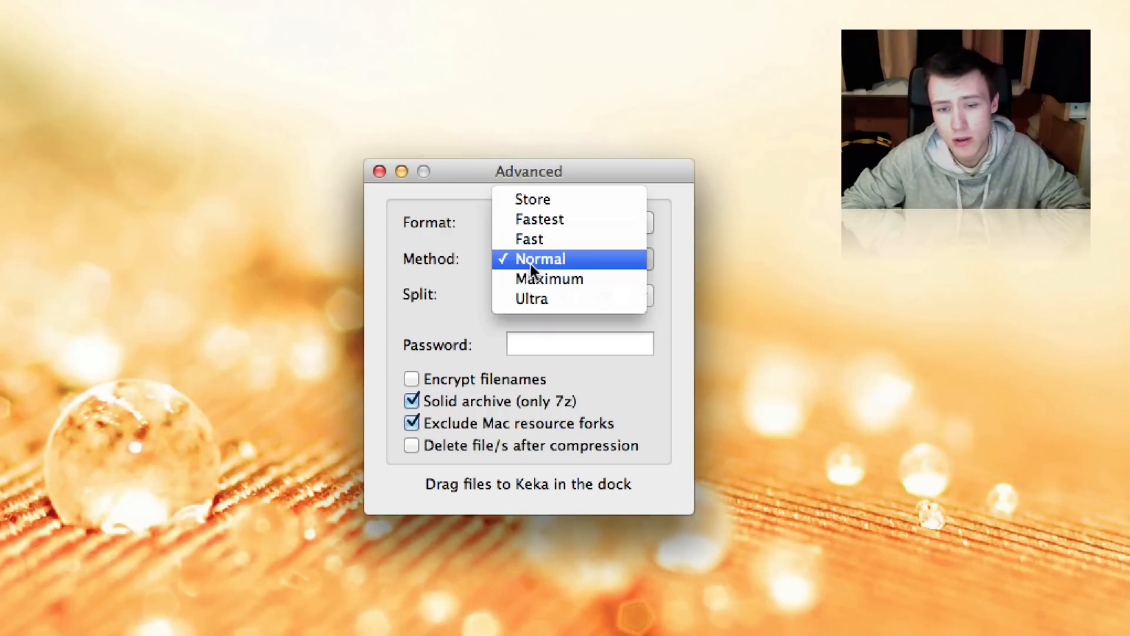
{"action": "mouse_move", "coordinate": [555, 219]}
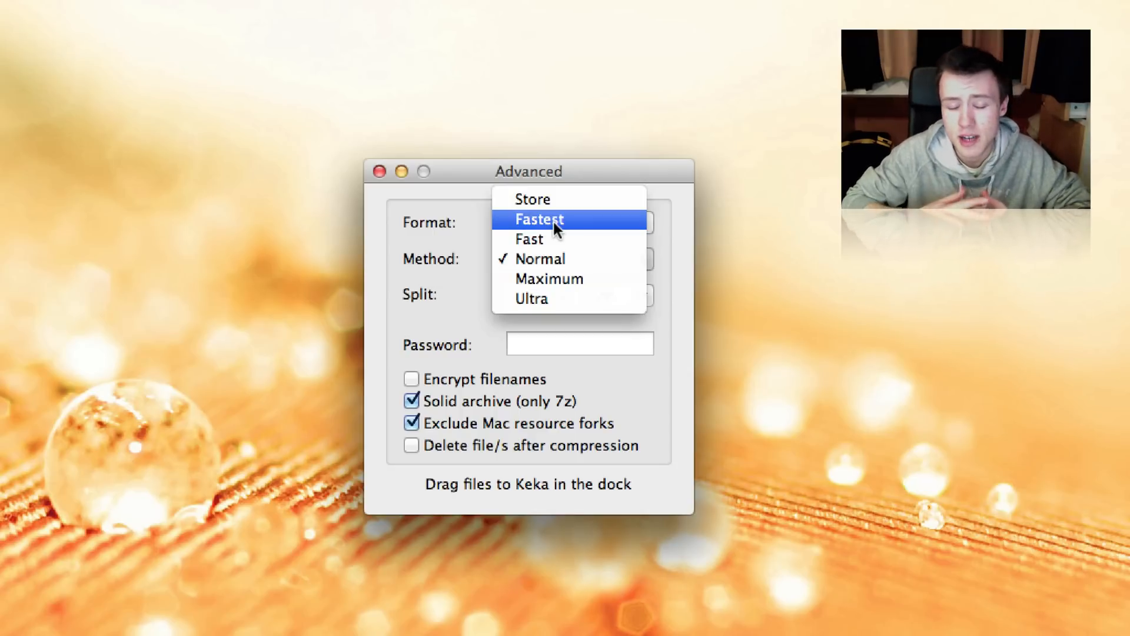
{"action": "mouse_move", "coordinate": [549, 279]}
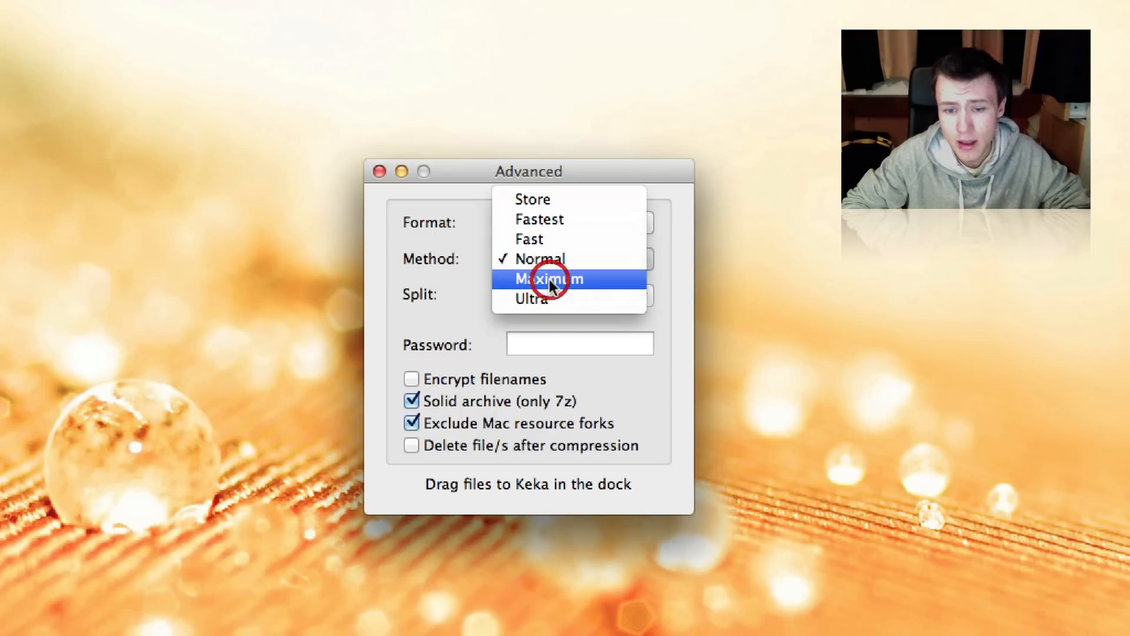
{"action": "left_click", "coordinate": [529, 299]}
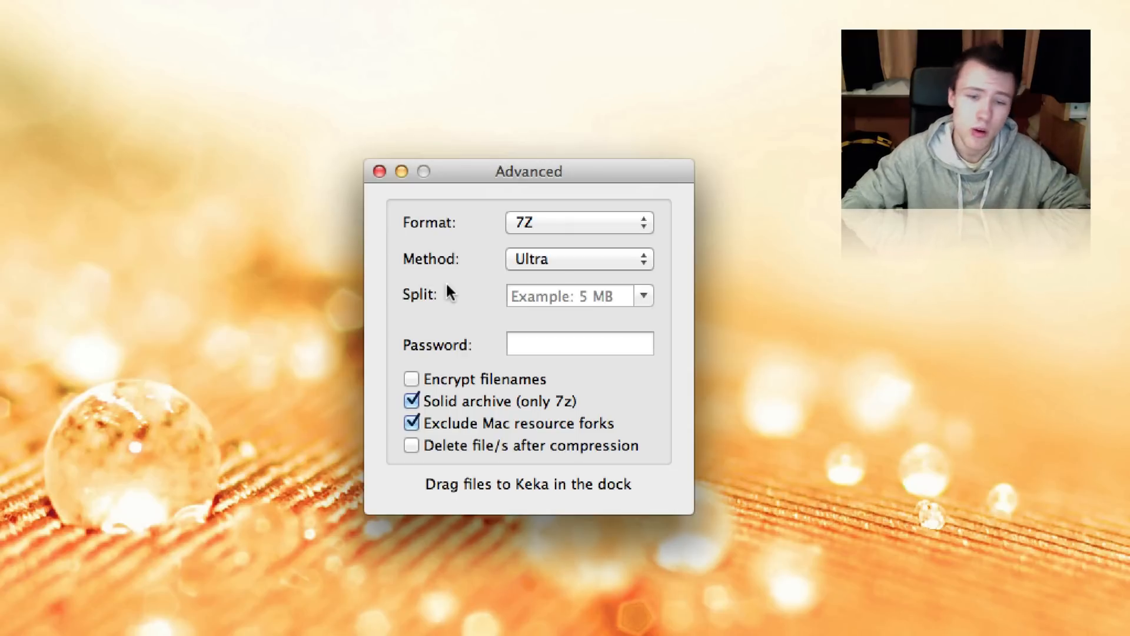
{"action": "left_click", "coordinate": [579, 259]}
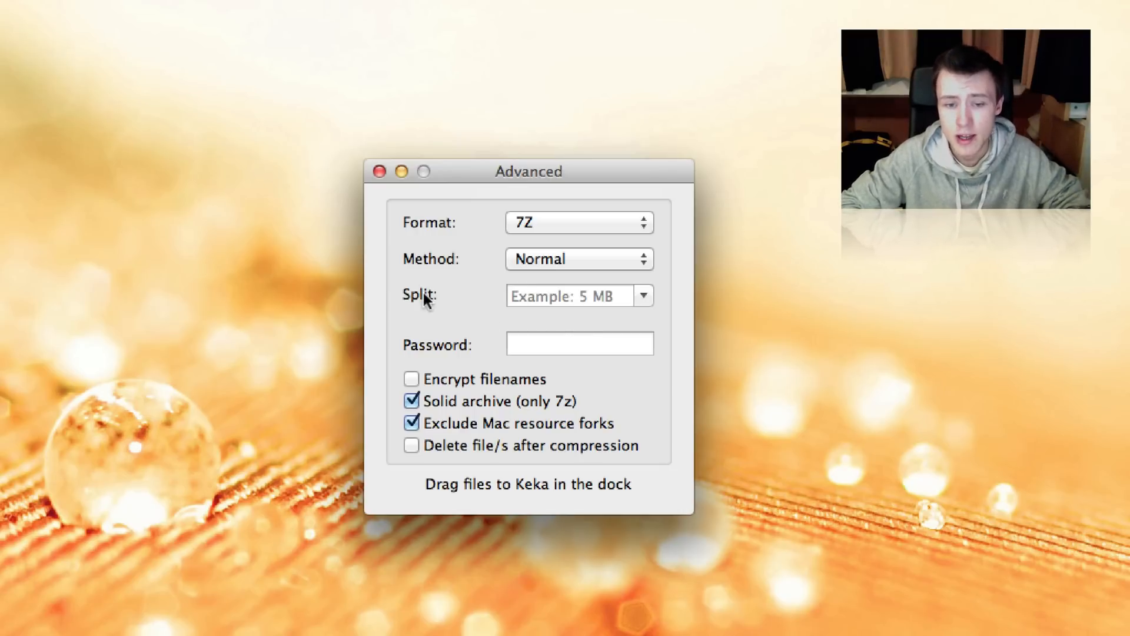
{"action": "mouse_move", "coordinate": [569, 333]}
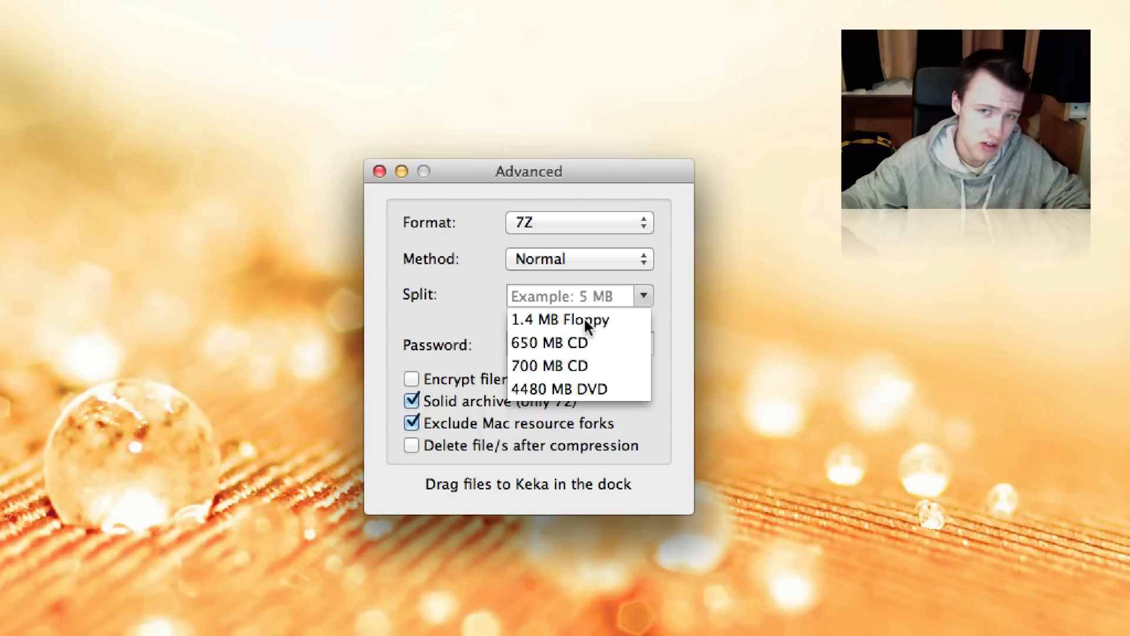
{"action": "mouse_move", "coordinate": [598, 357]}
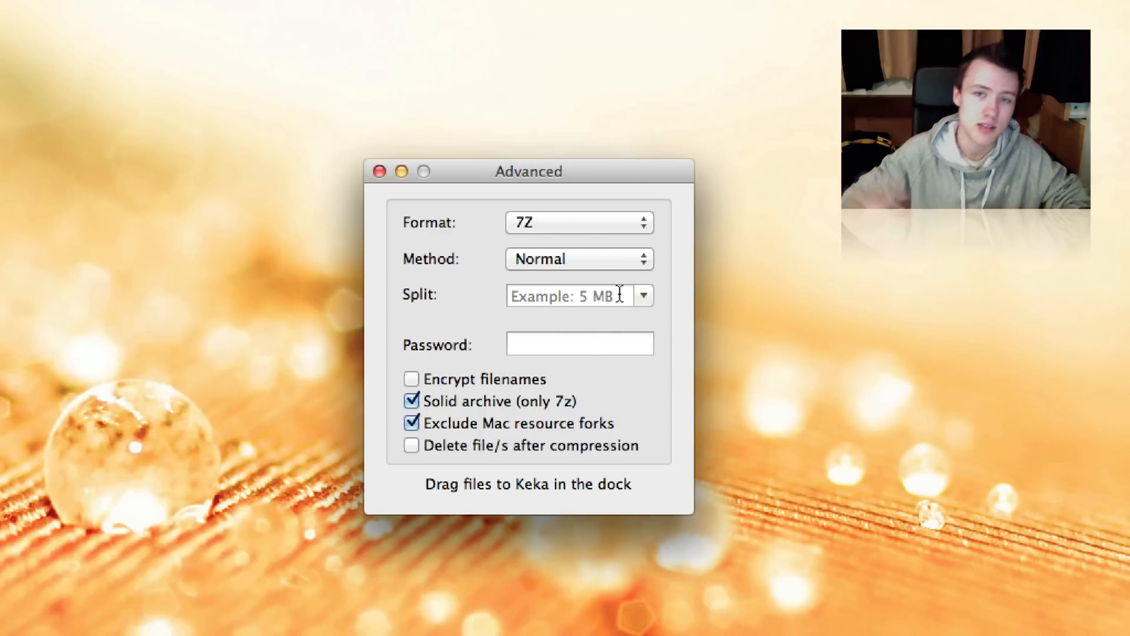
Enter a split size of 200 in Keka's Split box
{"action": "left_click", "coordinate": [577, 296]}
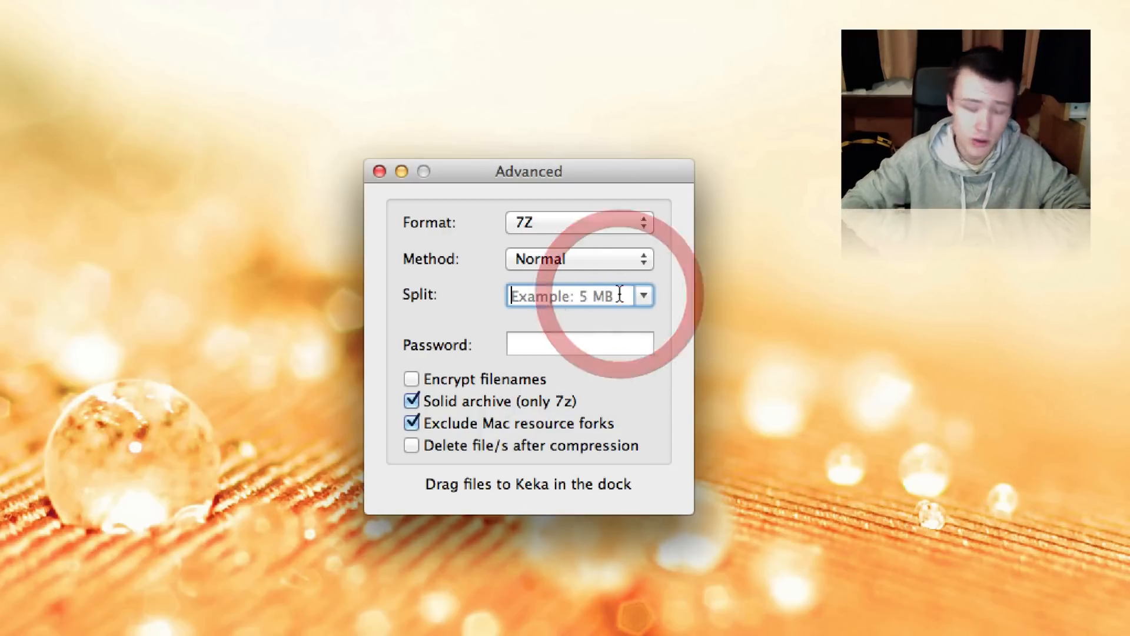
{"action": "type", "text": "200"}
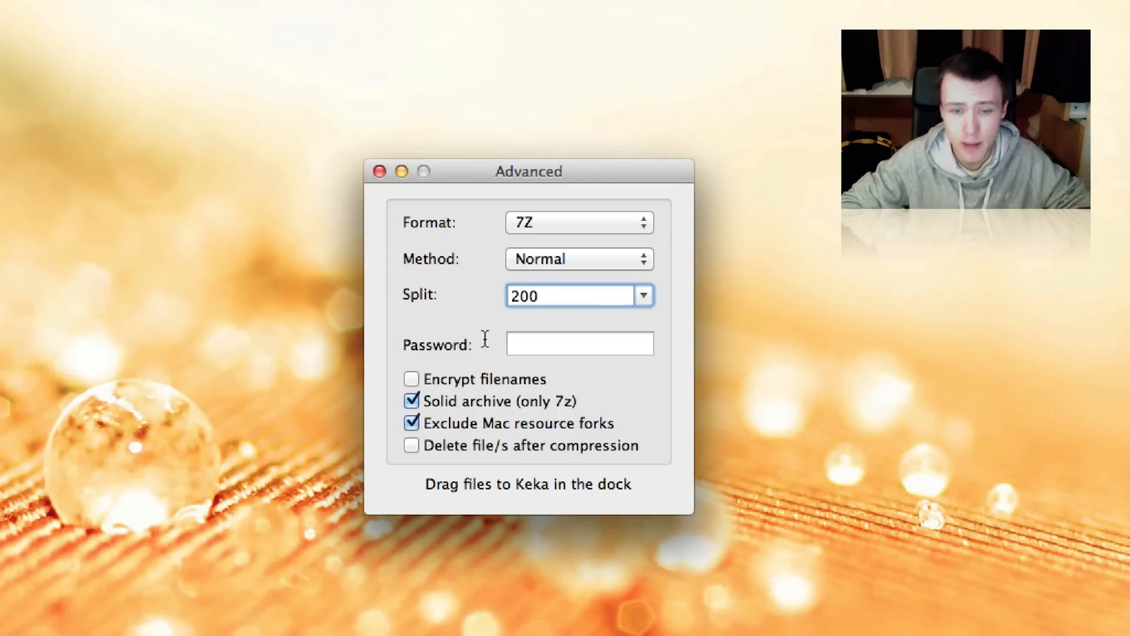
{"action": "left_click", "coordinate": [580, 344]}
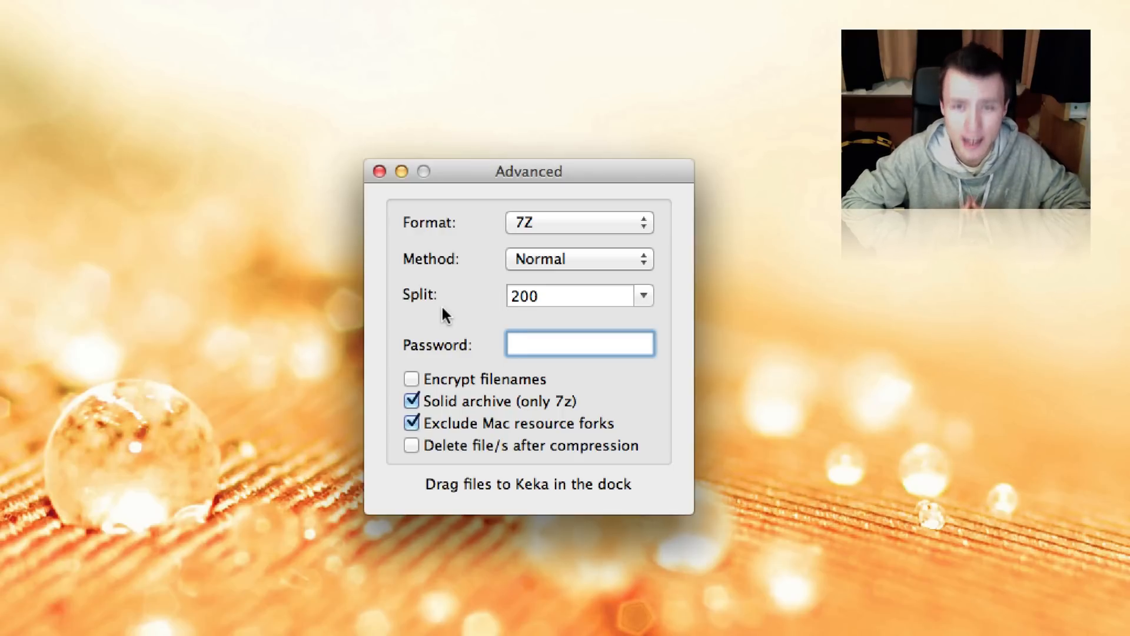
Leave Keka's Password field empty, keeping split at 200
{"action": "left_click", "coordinate": [580, 344]}
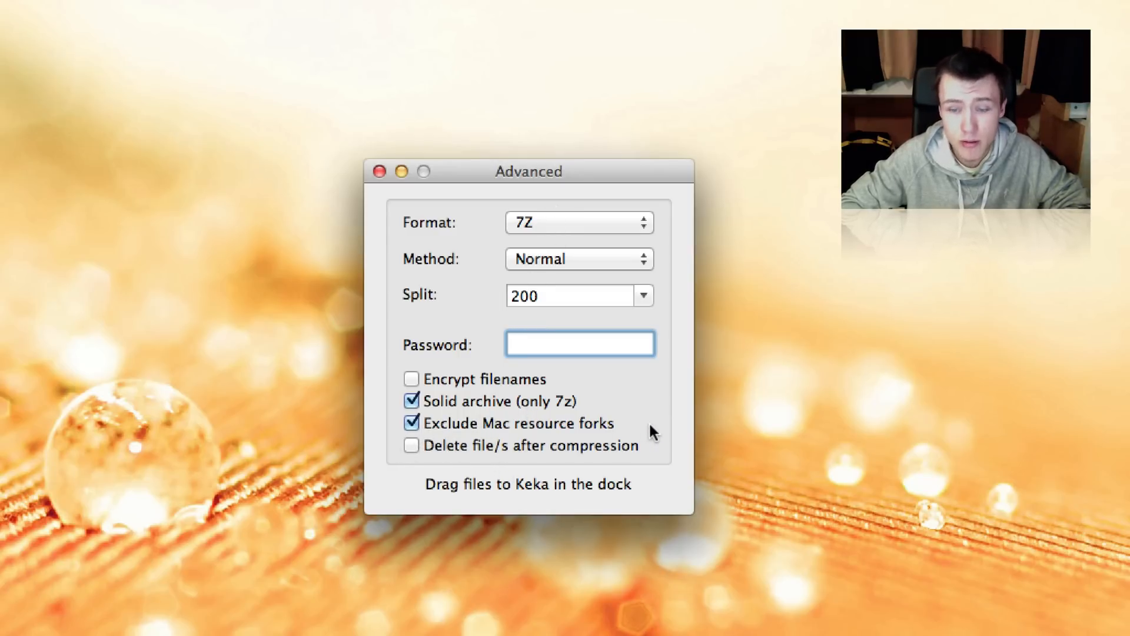
{"action": "mouse_move", "coordinate": [661, 425]}
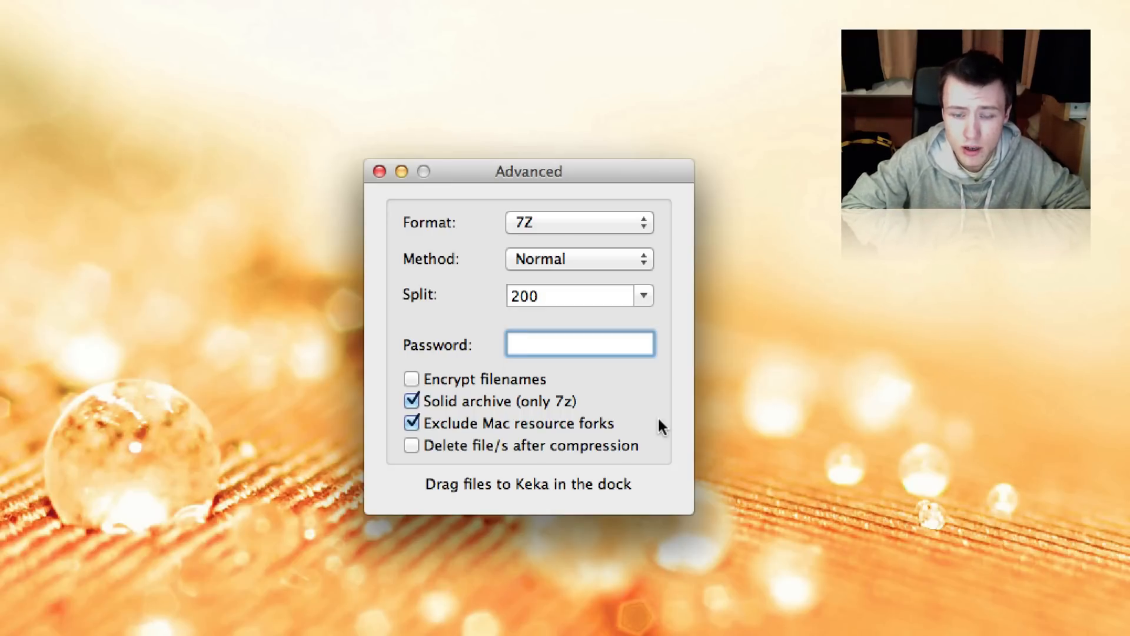
{"action": "left_click", "coordinate": [580, 344]}
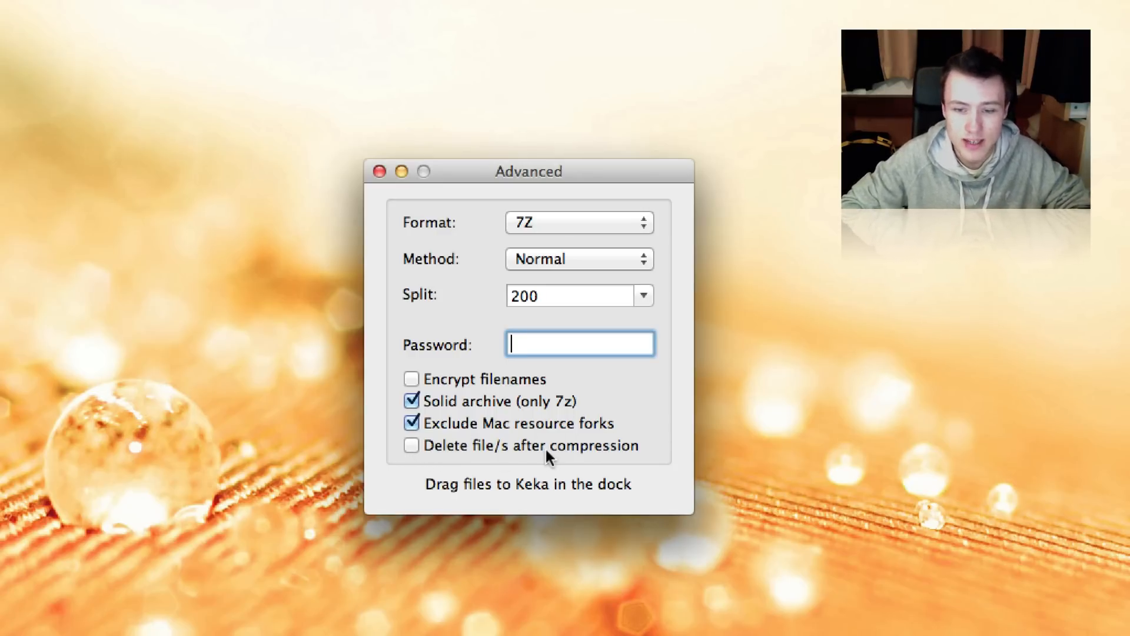
{"action": "mouse_move", "coordinate": [655, 471]}
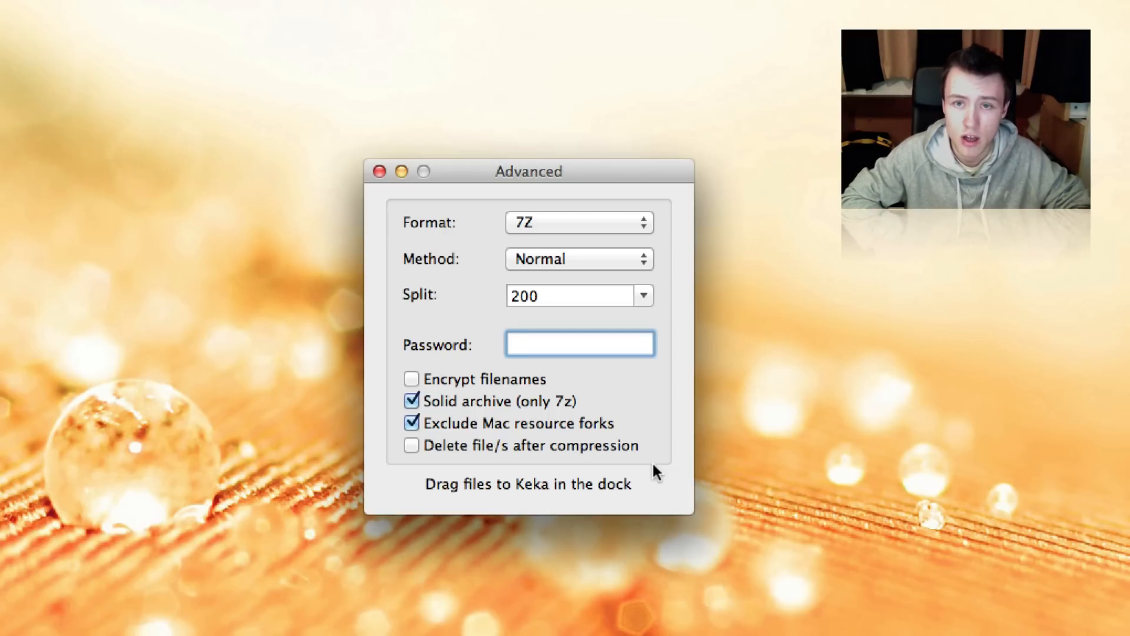
{"action": "left_click", "coordinate": [581, 343]}
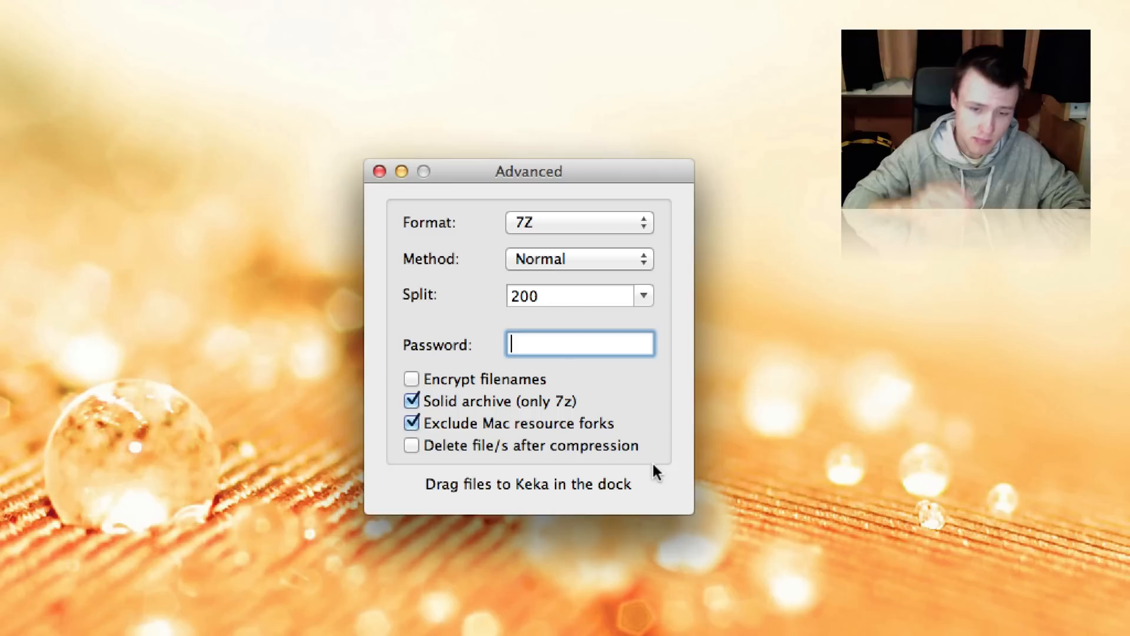
{"action": "mouse_move", "coordinate": [516, 504]}
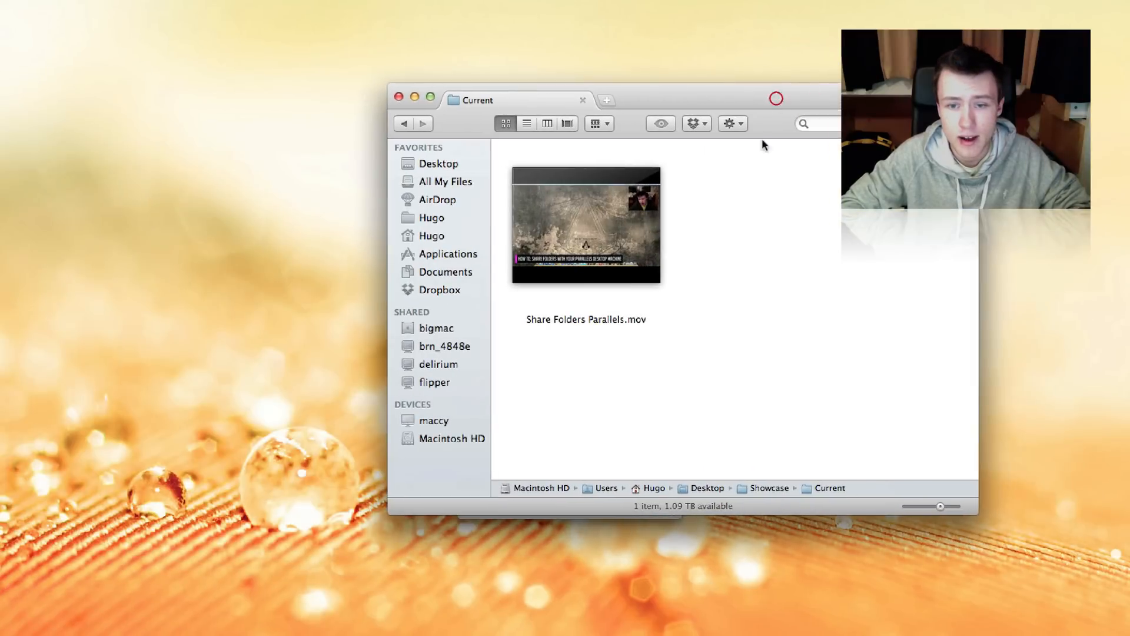
Check that Share Folders Parallels.mov is 401.3 MB, then close its Info window
{"action": "left_click", "coordinate": [585, 226]}
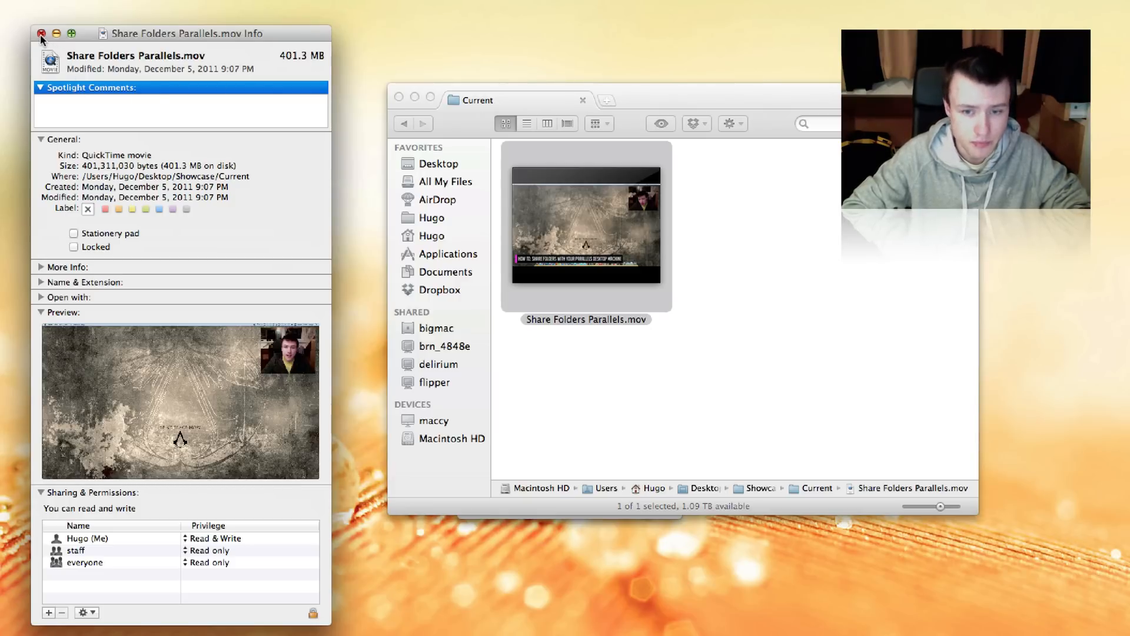
{"action": "left_click", "coordinate": [39, 33]}
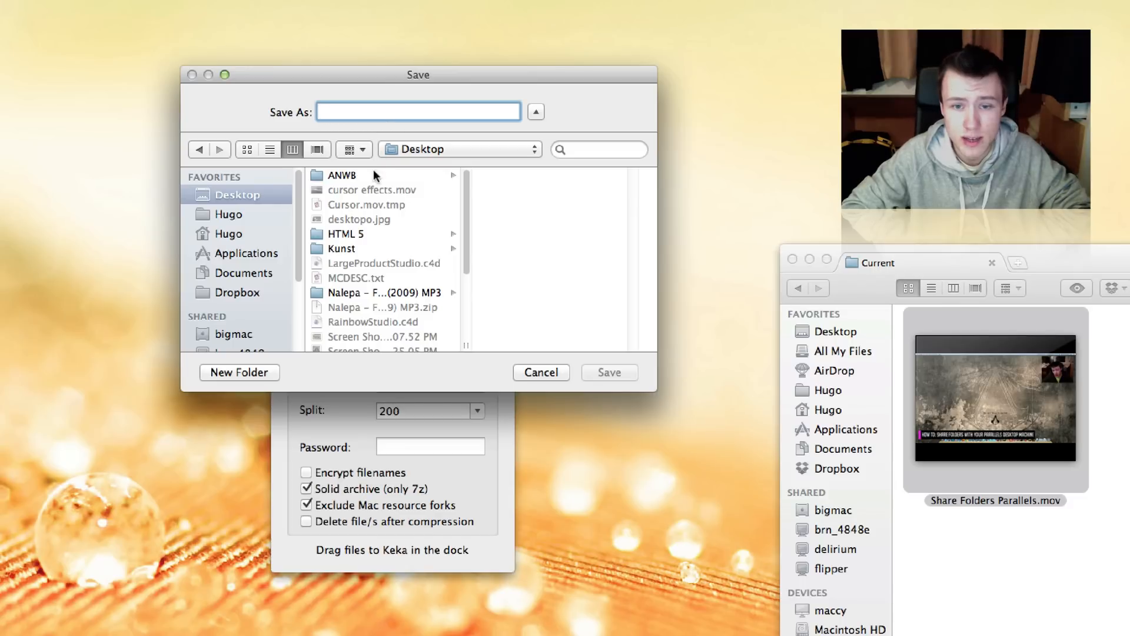
Save the archive as 'compressed' in the Current folder
{"action": "scroll", "scroll_direction": "down", "scroll_amount": 3}
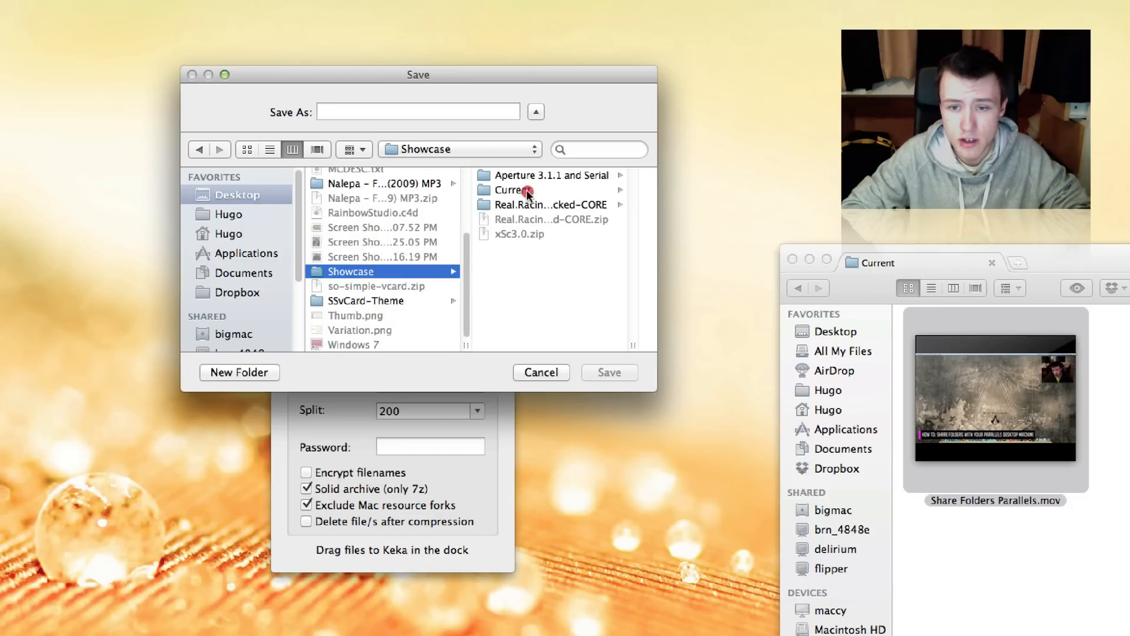
{"action": "left_click", "coordinate": [511, 190]}
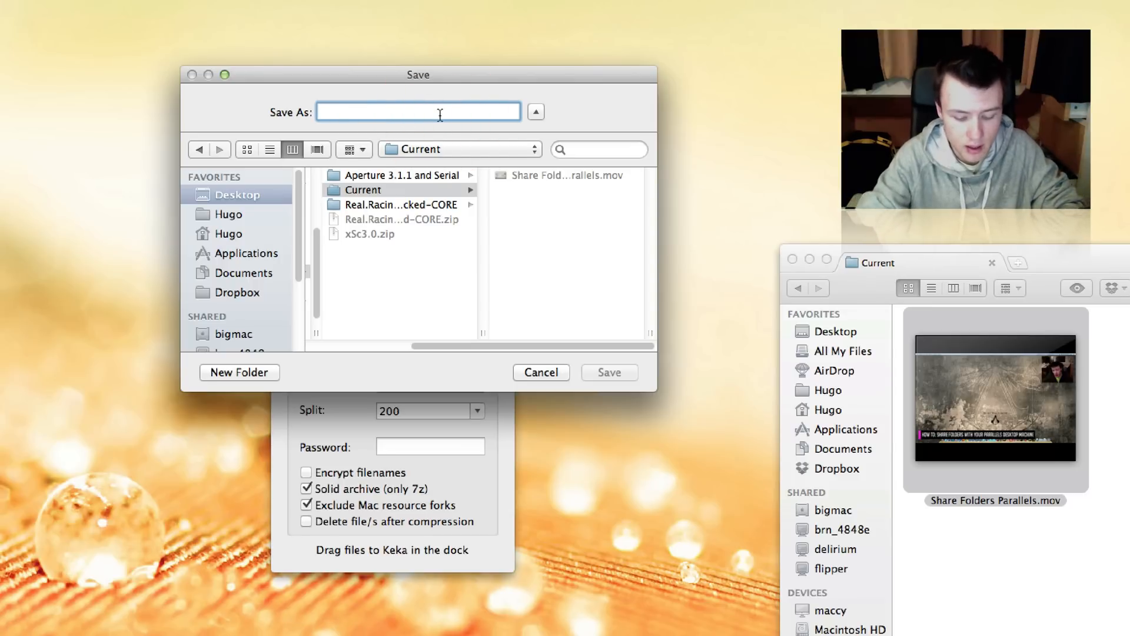
{"action": "type", "text": "compressed"}
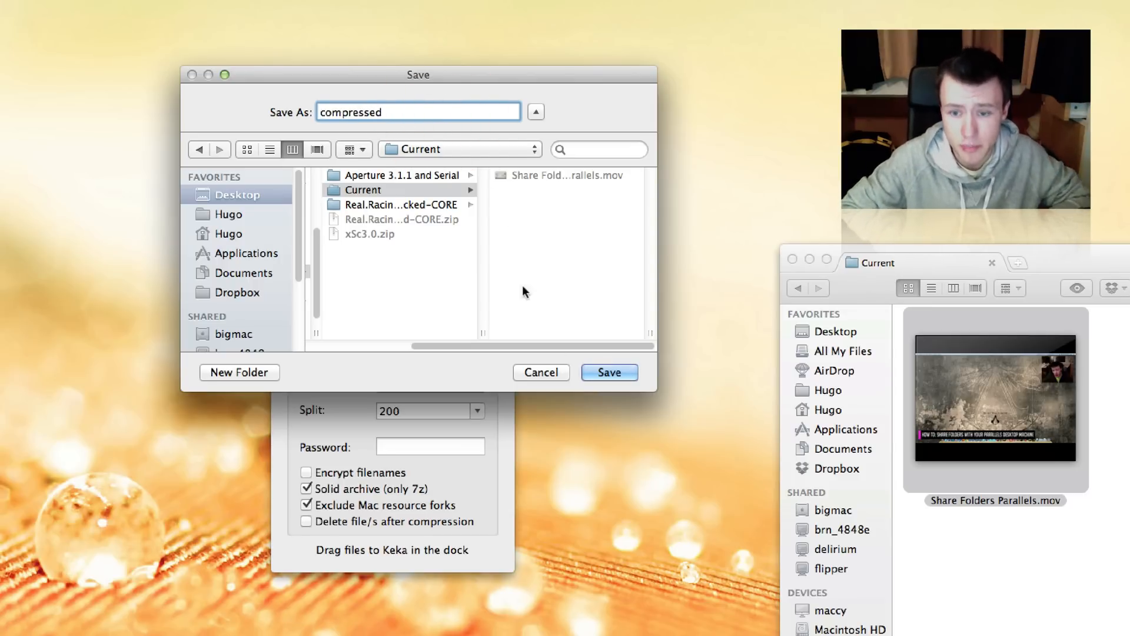
{"action": "left_click", "coordinate": [608, 372]}
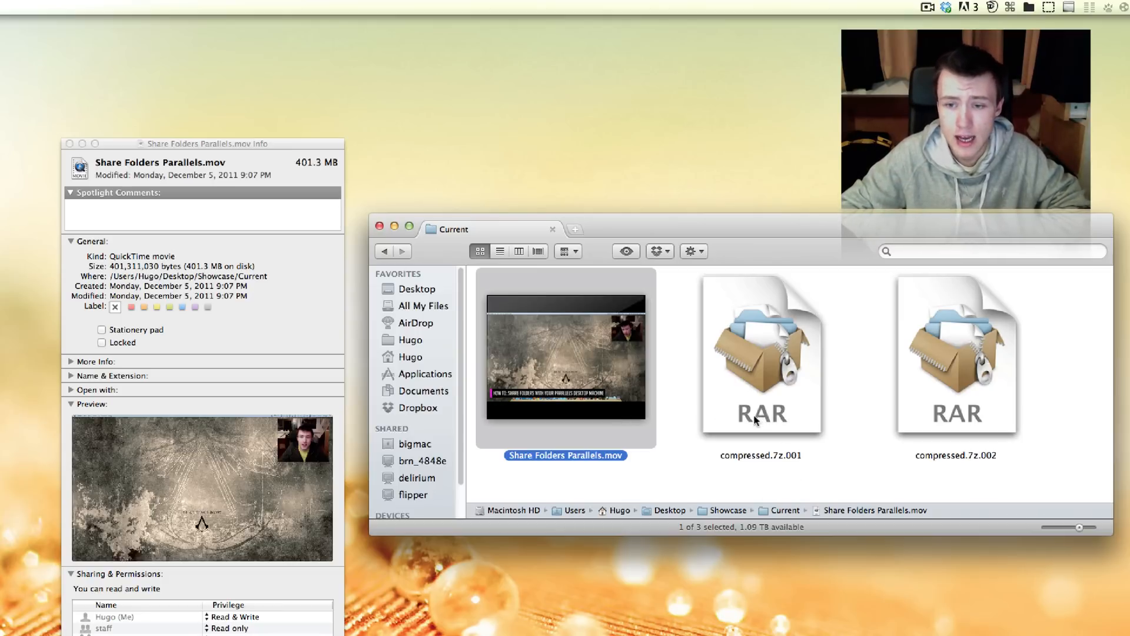
Compare compressed.7z.001 (209.7 MB) and compressed.7z.002 (157.1 MB) in the Info window
{"action": "left_click", "coordinate": [761, 354]}
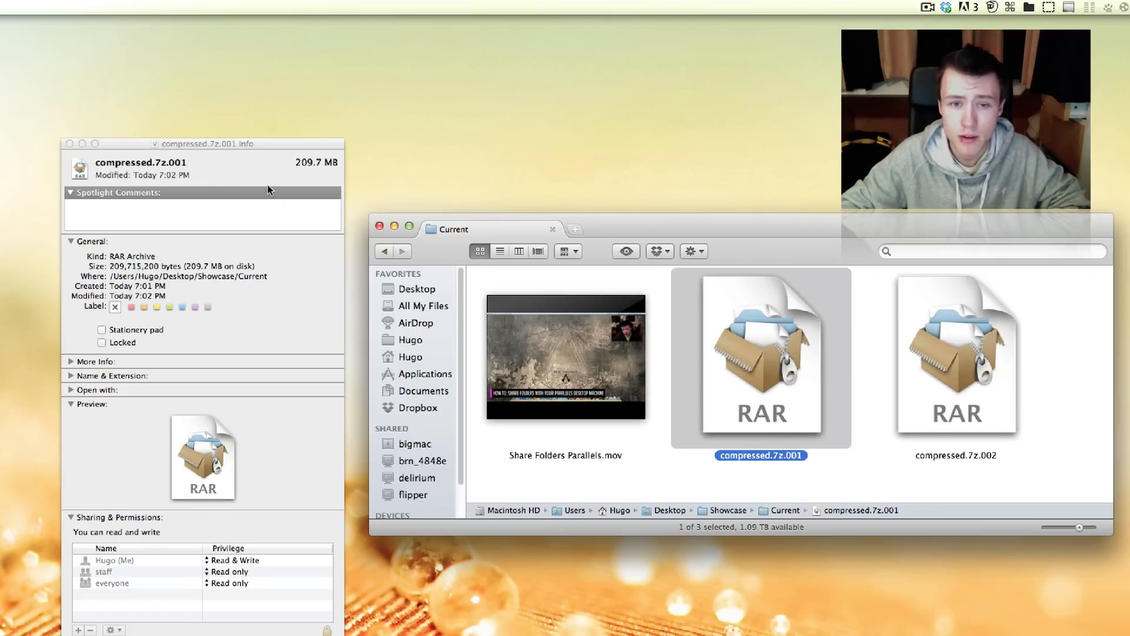
{"action": "left_click", "coordinate": [957, 359]}
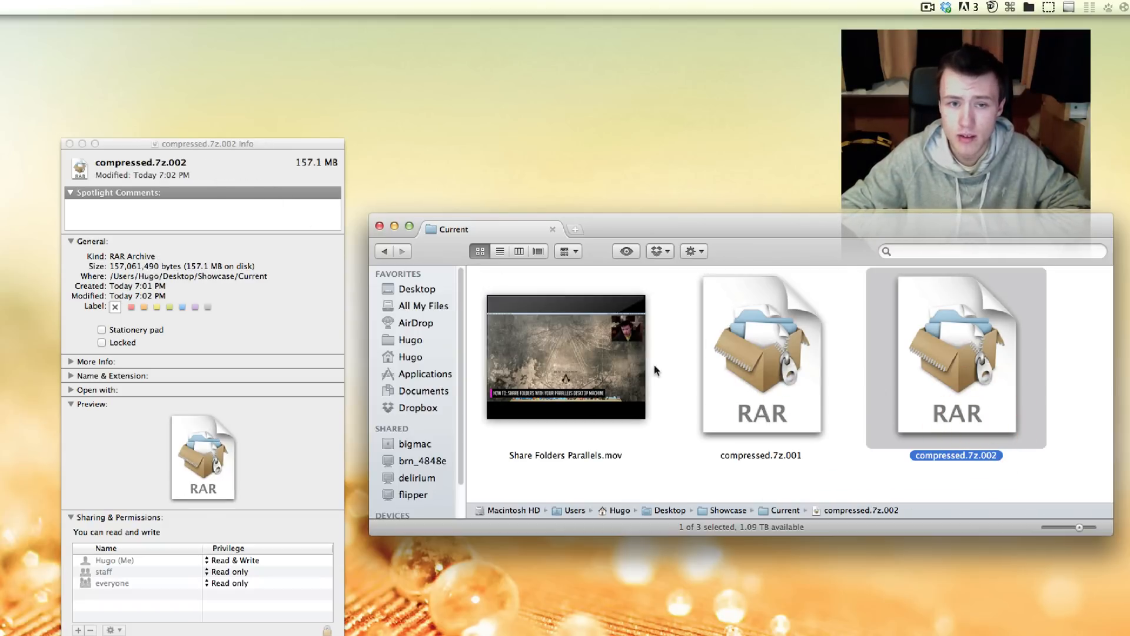
{"action": "mouse_move", "coordinate": [642, 296]}
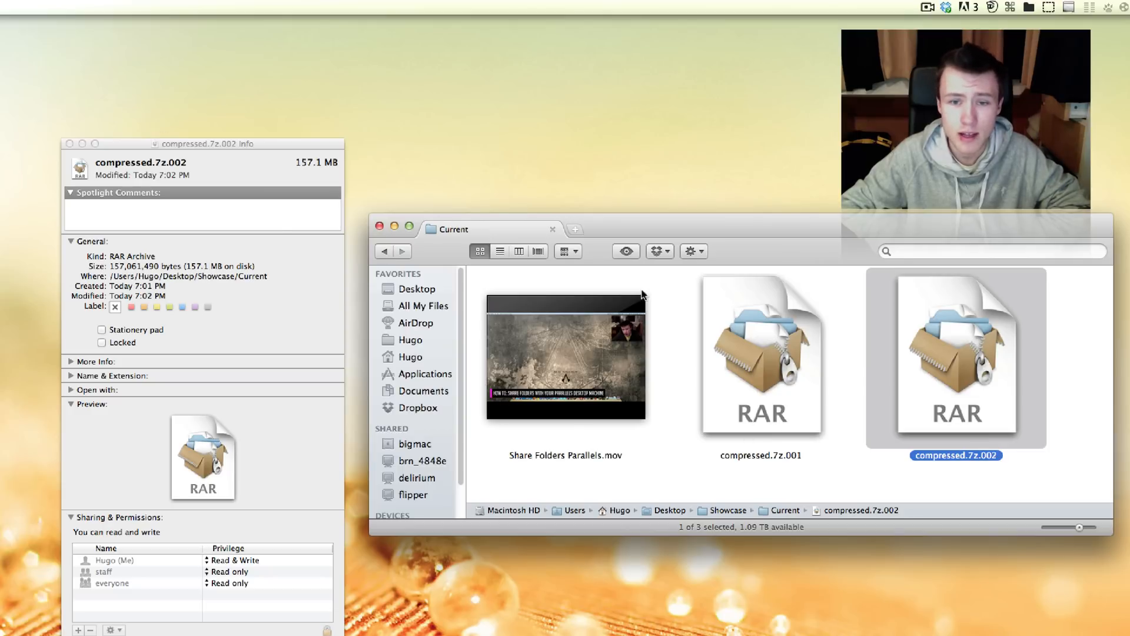
{"action": "left_click", "coordinate": [761, 357]}
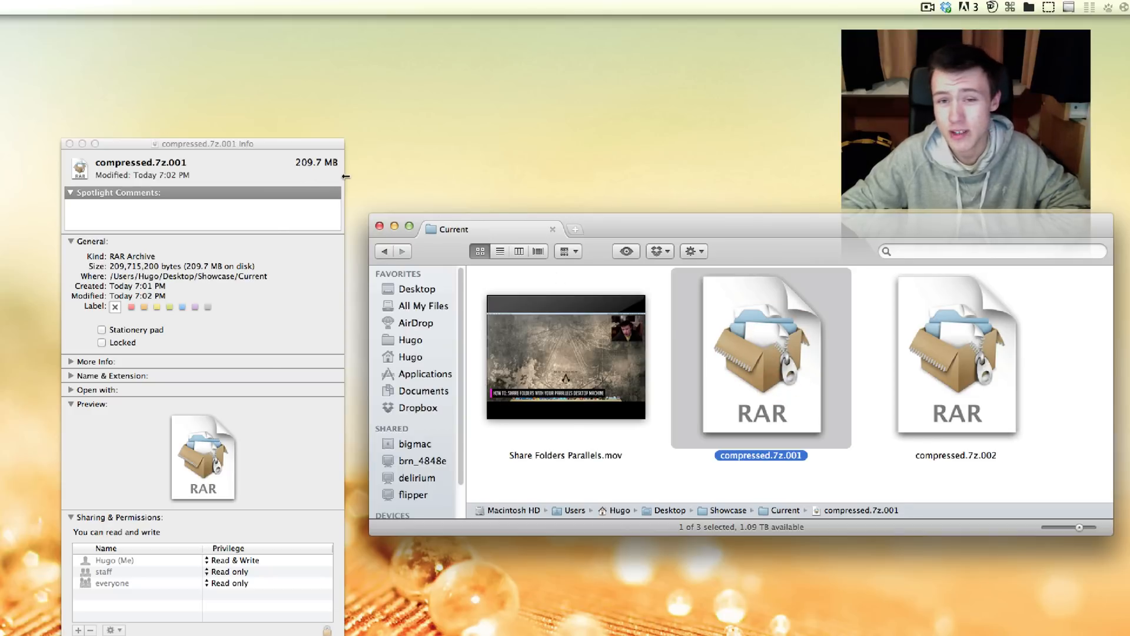